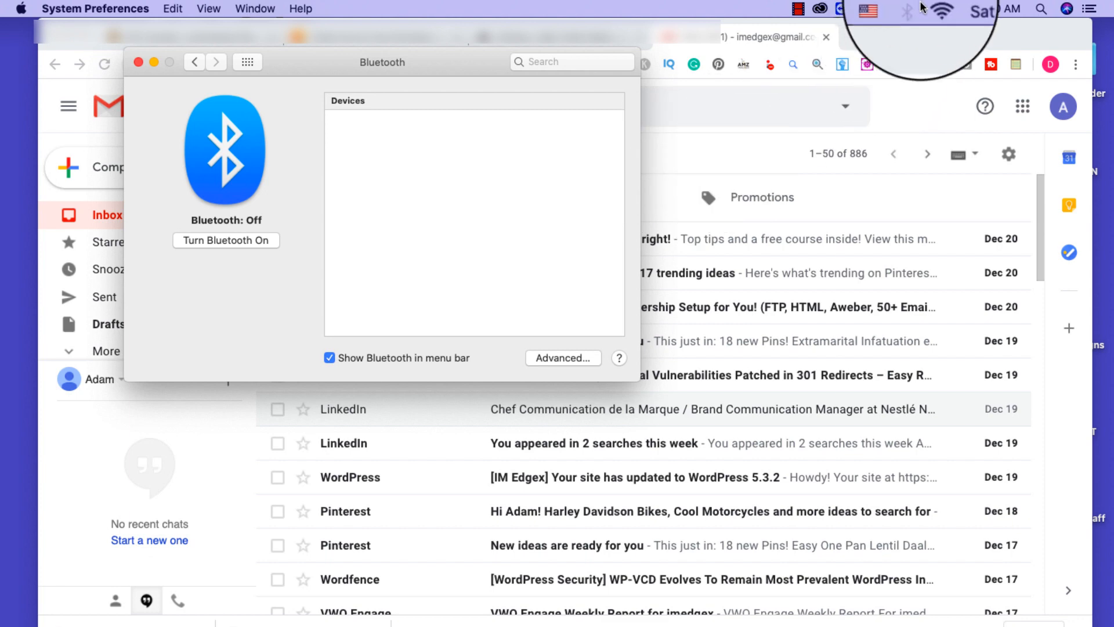
- Reveal the hidden Bluetooth debugging menu from the menu-bar icon with Shift-Option held
left_click(907, 9)
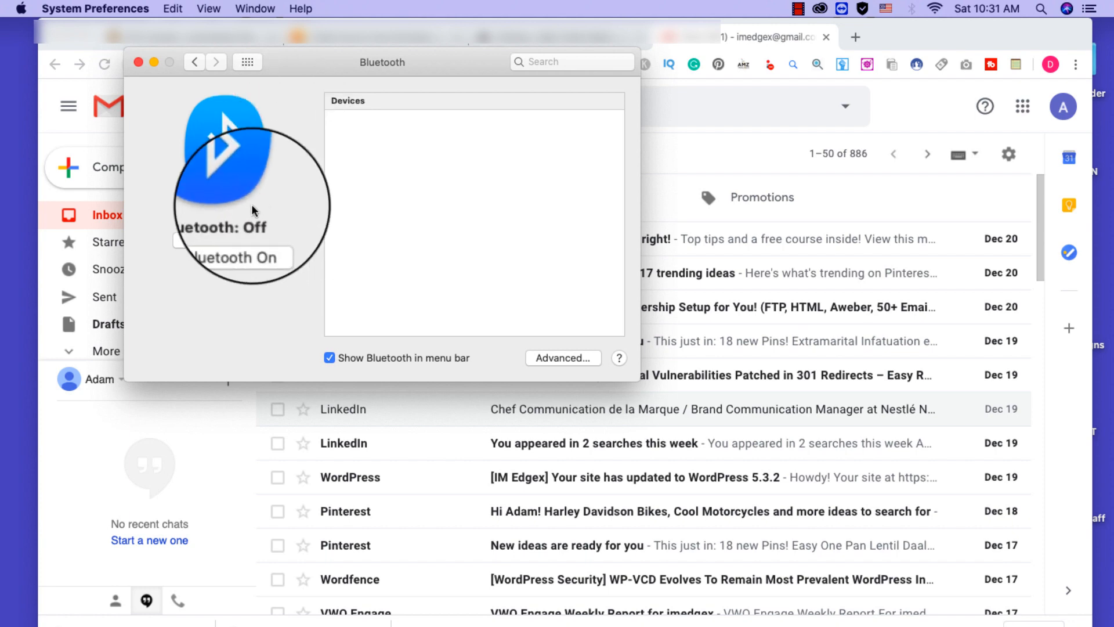
mouse_move(248, 301)
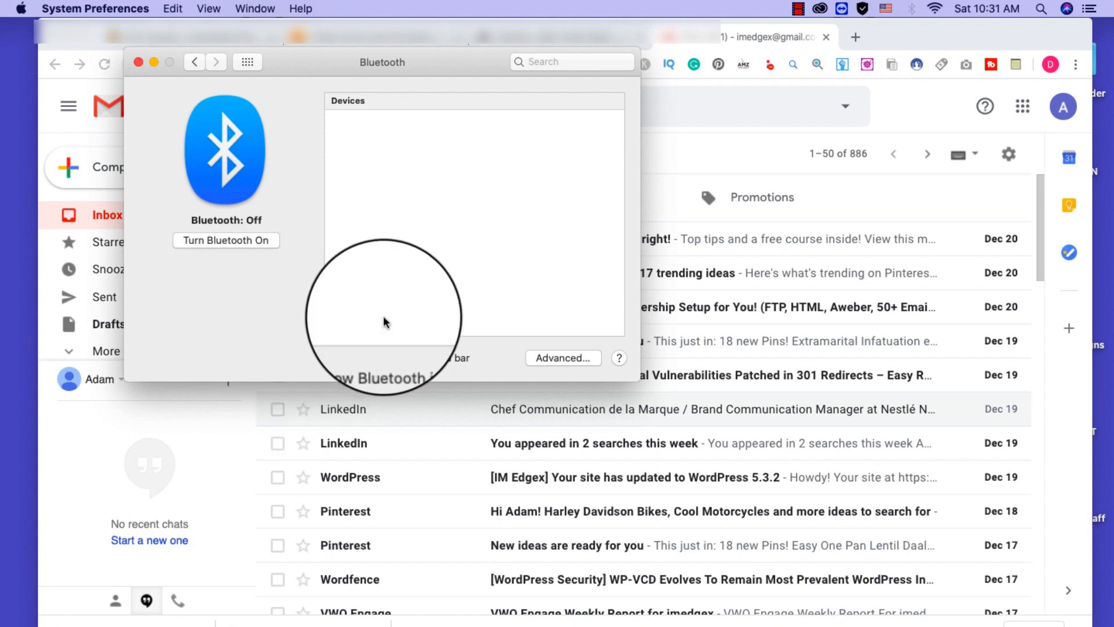
left_click(329, 358)
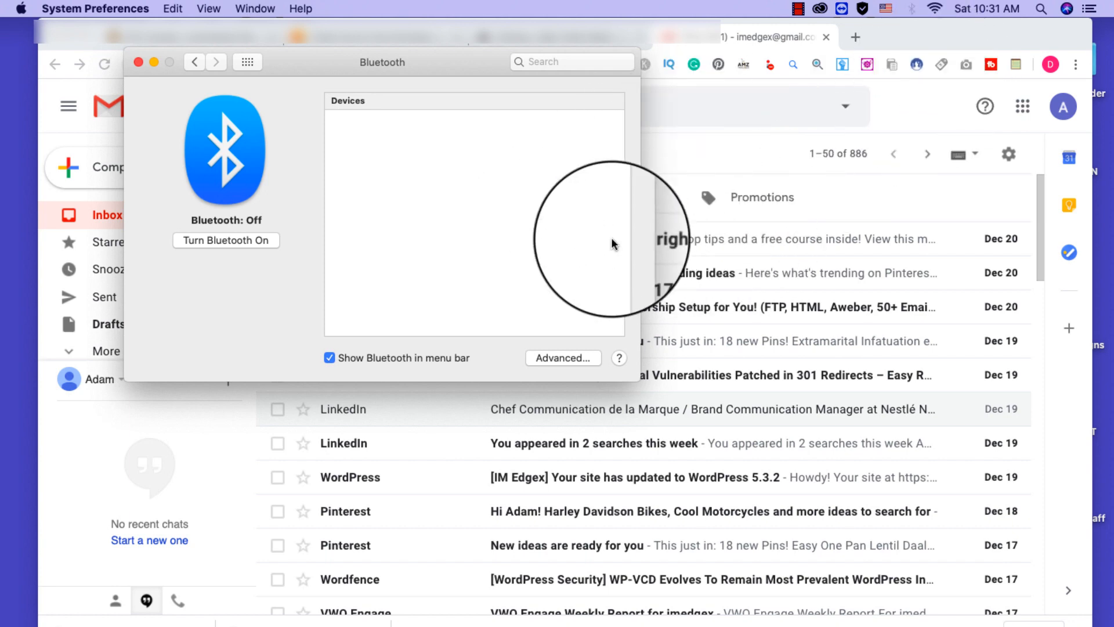
mouse_move(558, 352)
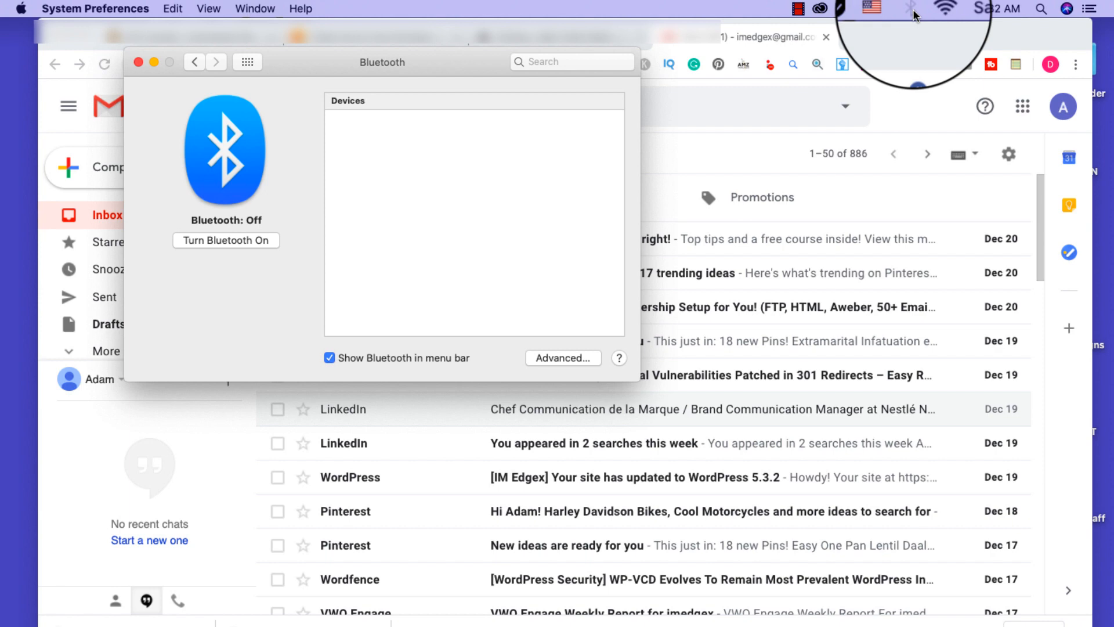
left_click(912, 8)
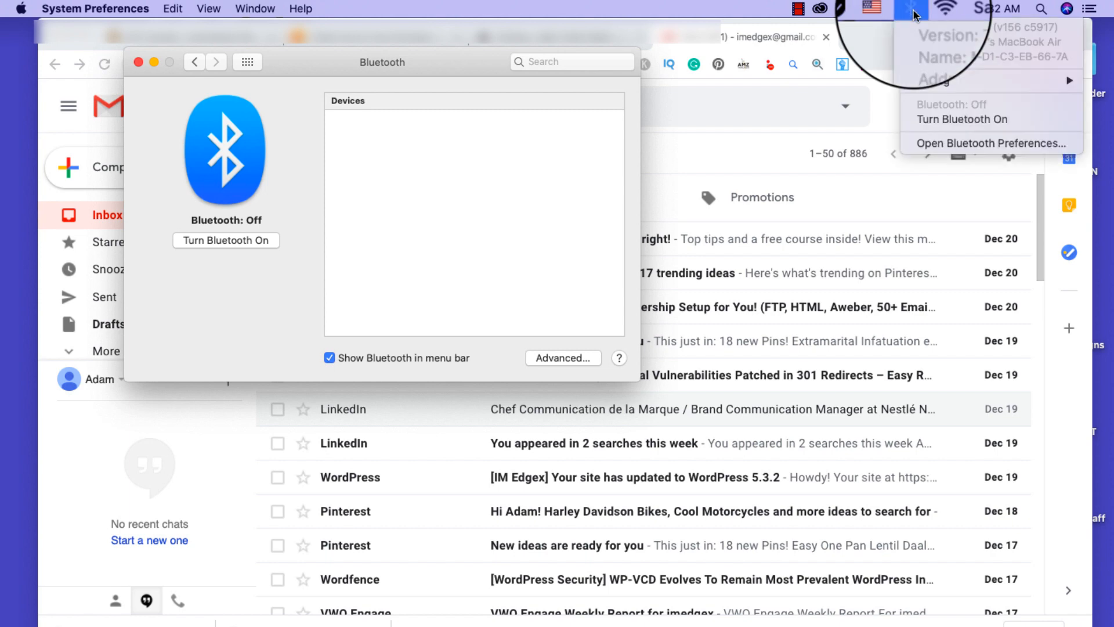
mouse_move(929, 80)
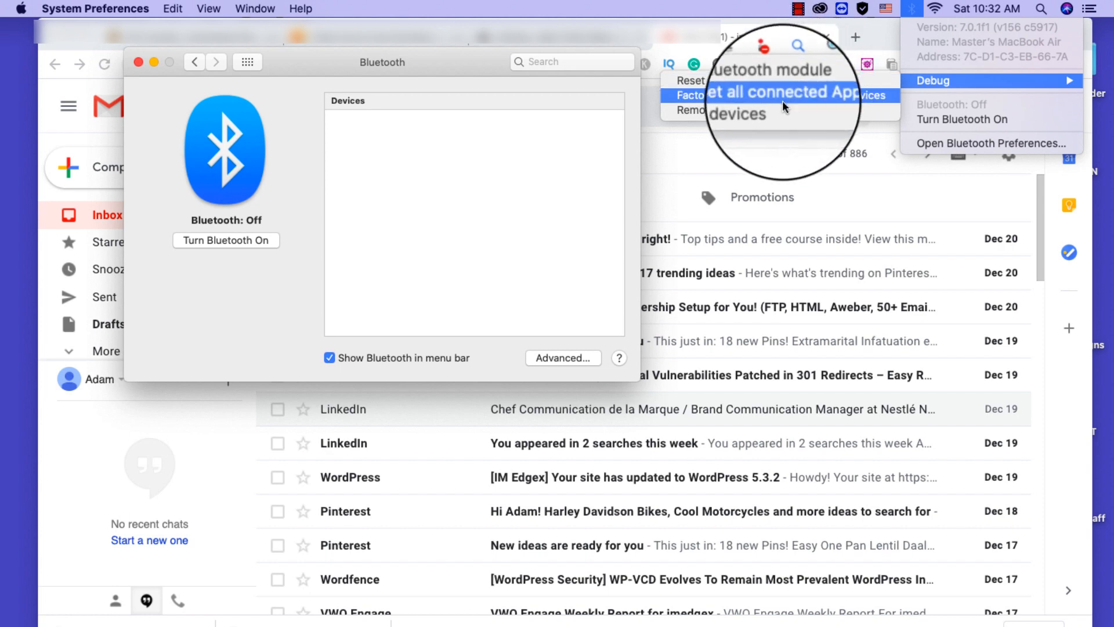
mouse_move(764, 96)
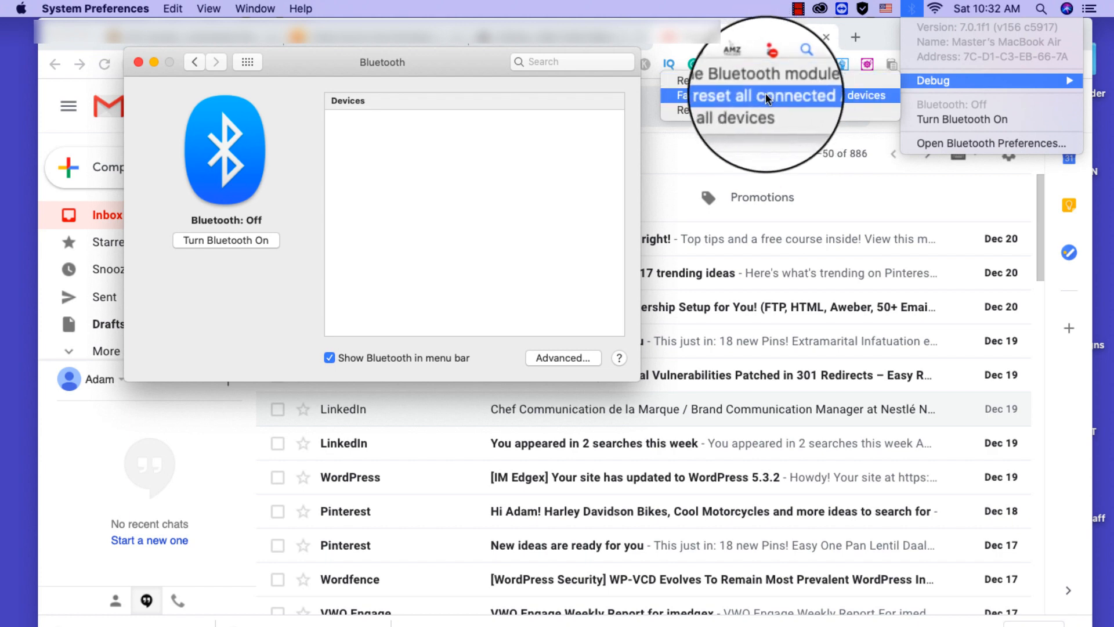
mouse_move(746, 110)
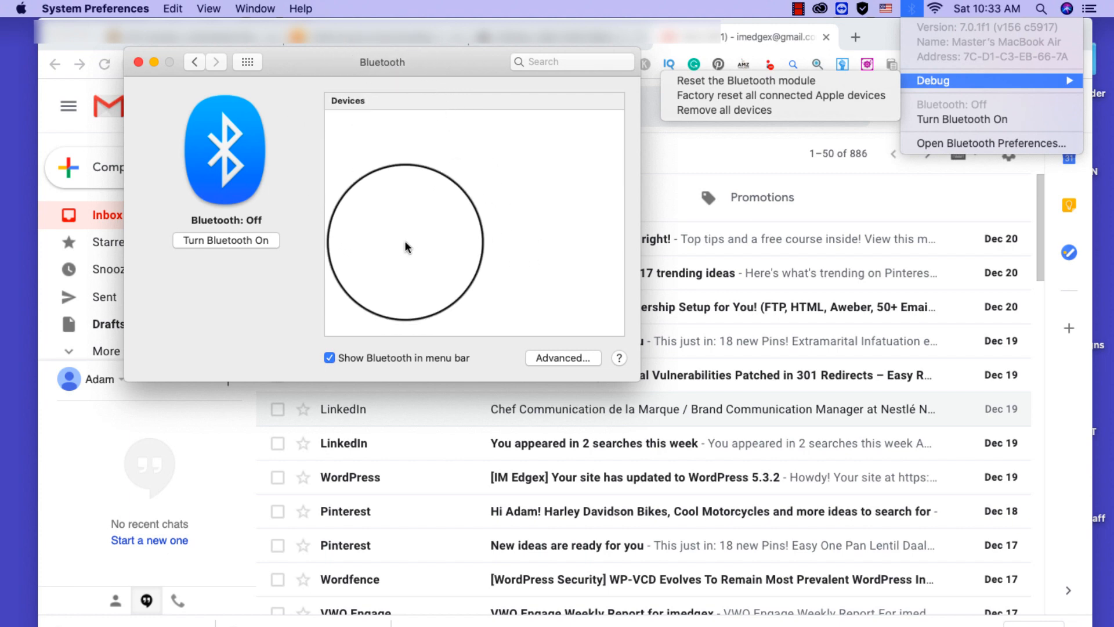
mouse_move(489, 172)
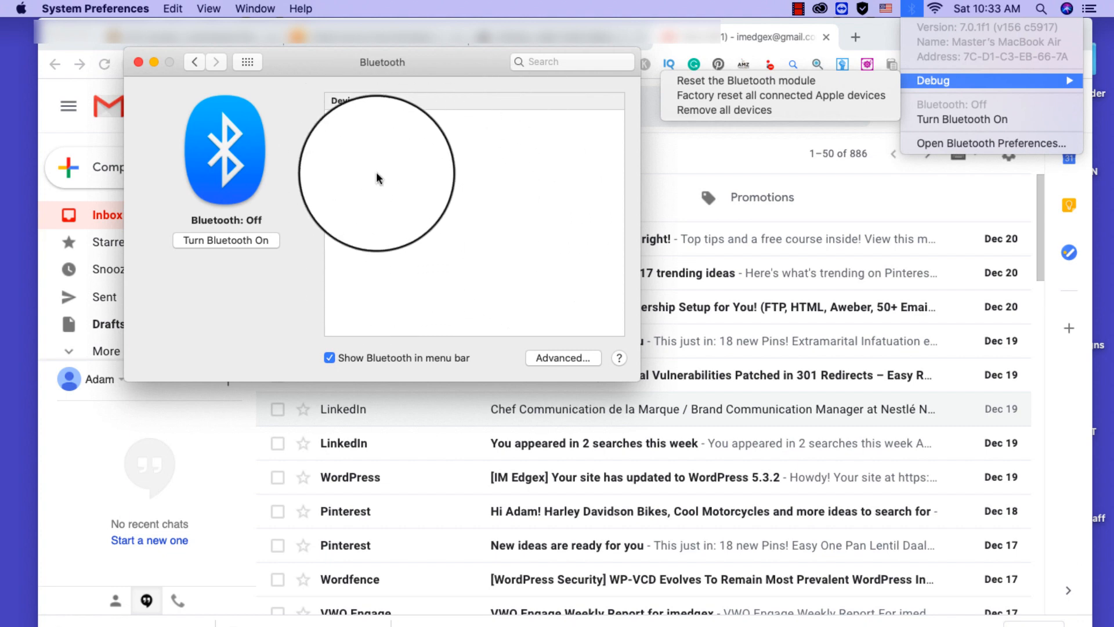
mouse_move(724, 95)
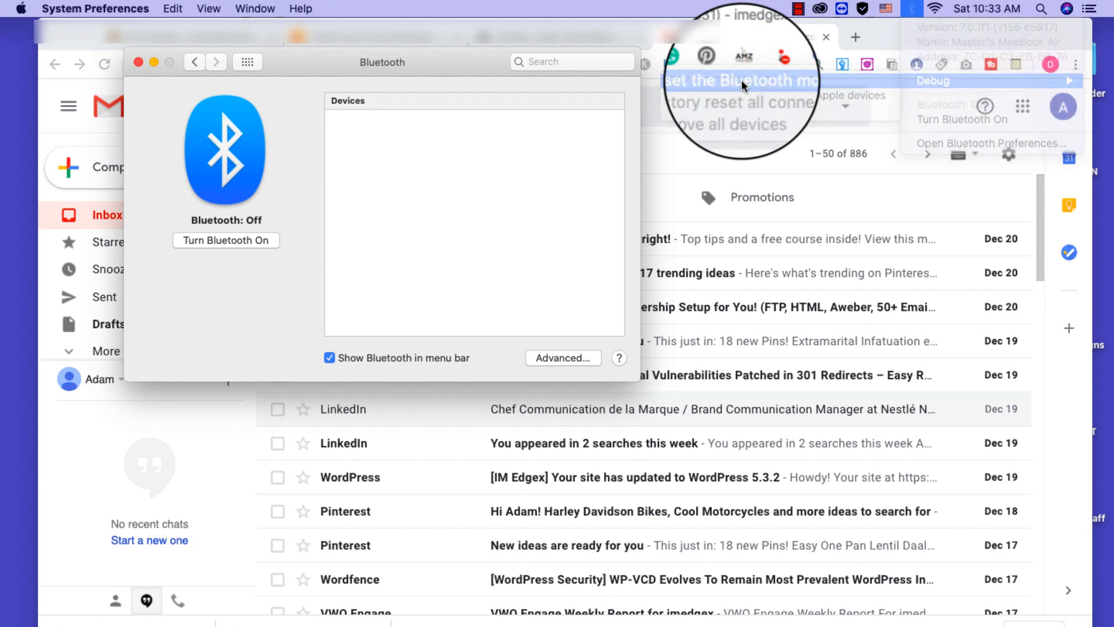
- Reset the Bluetooth module from the Debug submenu and confirm the warning
left_click(719, 80)
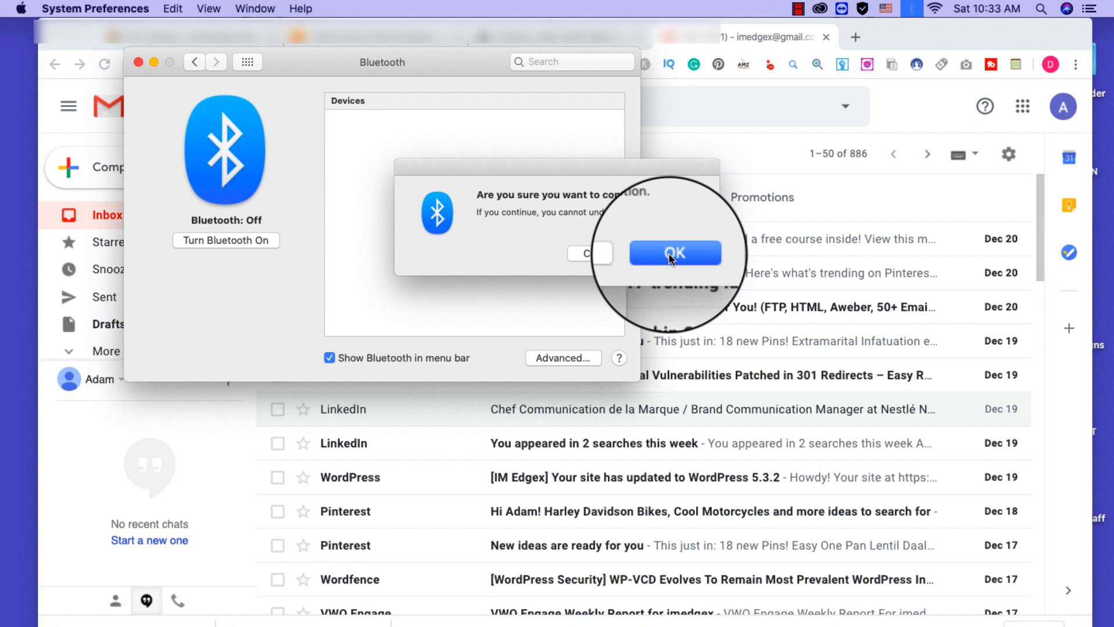
left_click(673, 253)
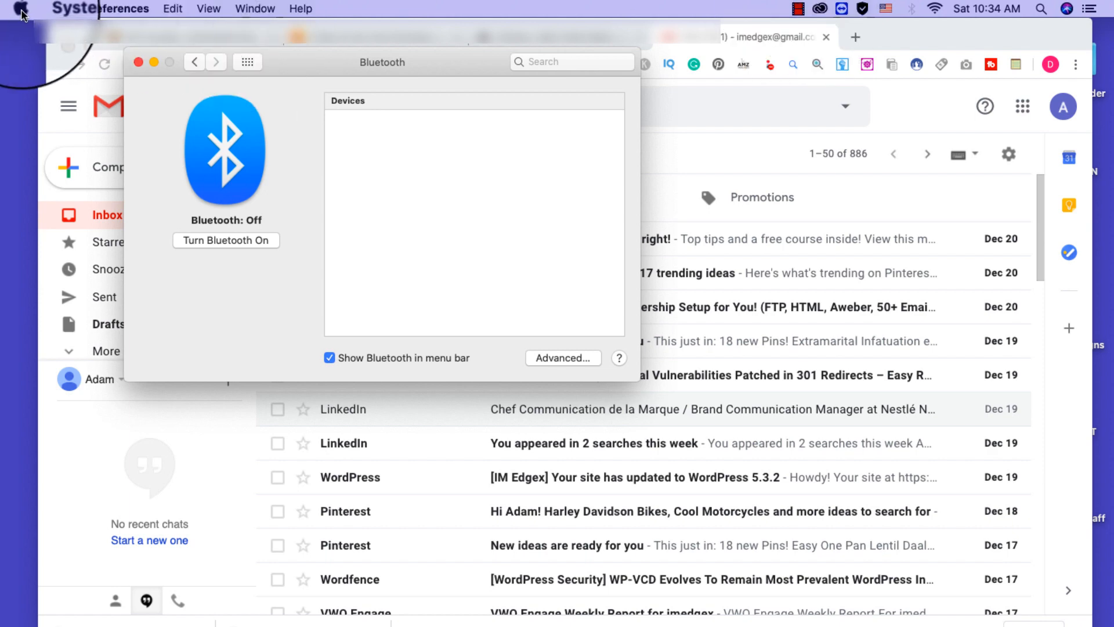
- Stop the screen recording from its menu-bar menu before restarting and re-enabling Bluetooth
left_click(11, 8)
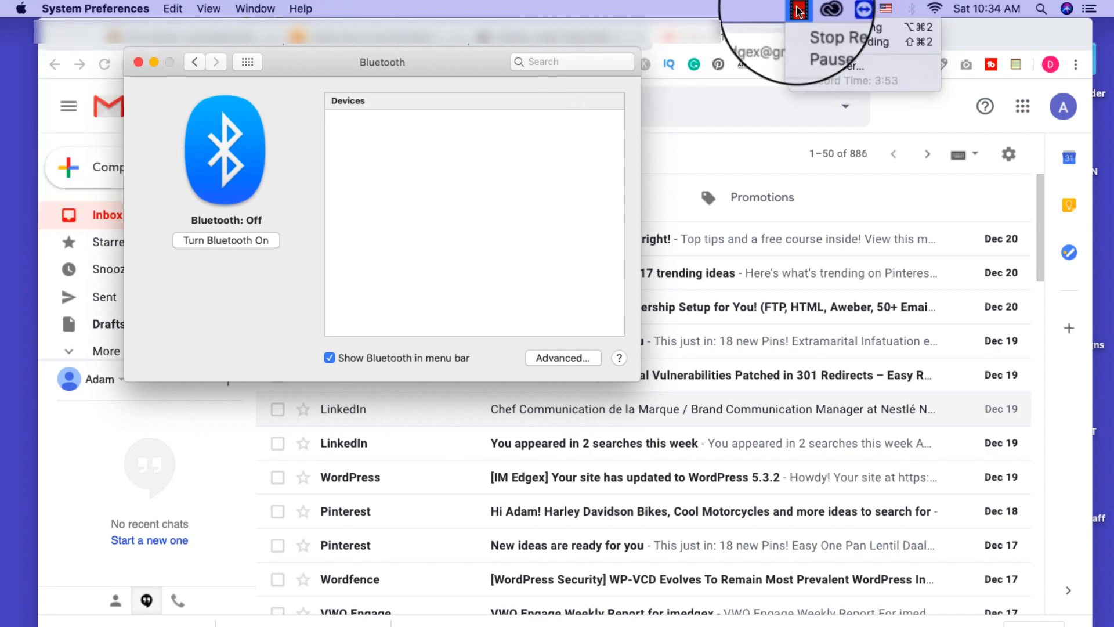
mouse_move(824, 68)
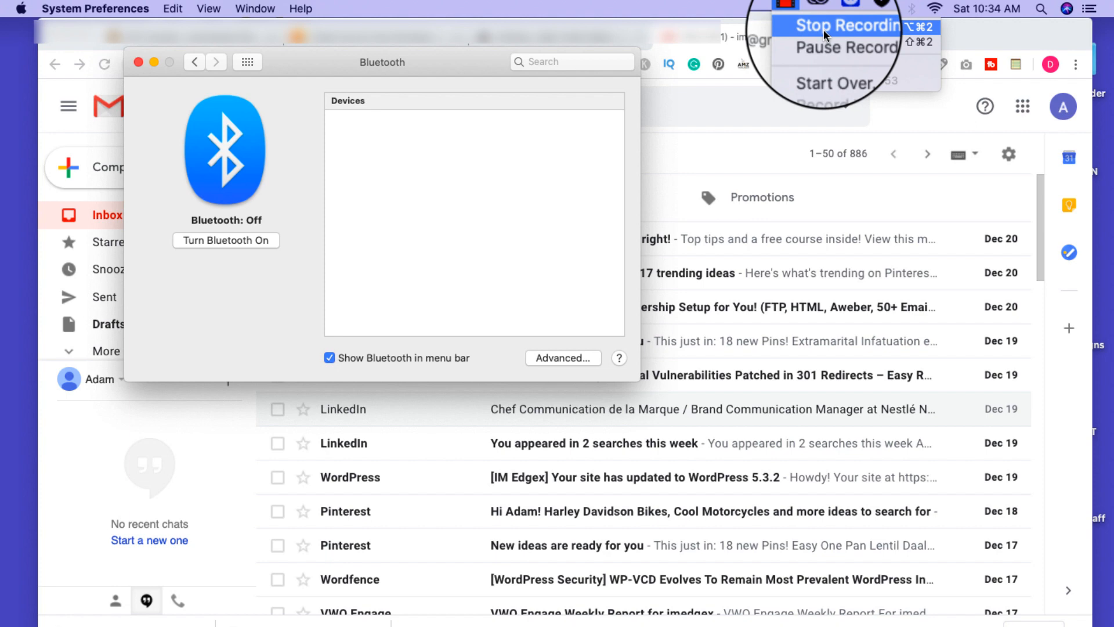
left_click(226, 239)
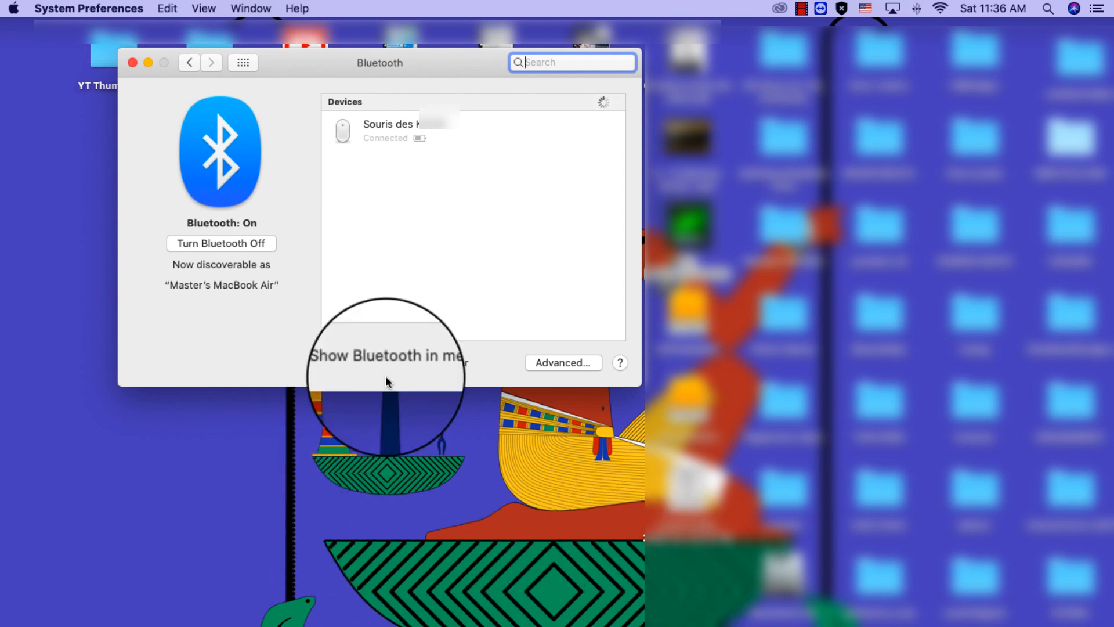
left_click(326, 362)
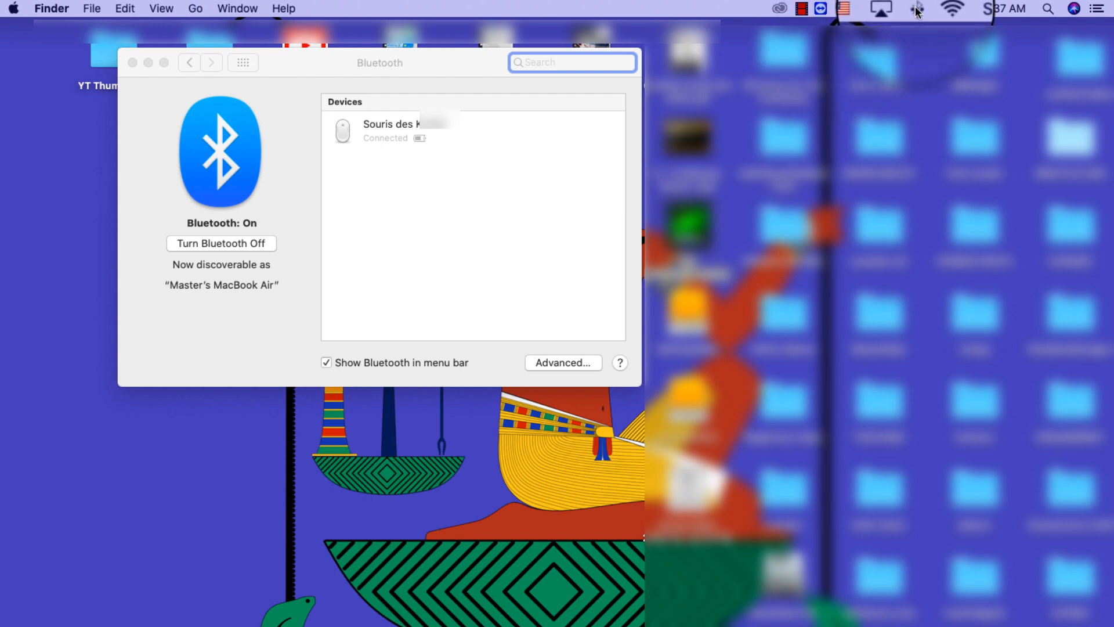
left_click(917, 9)
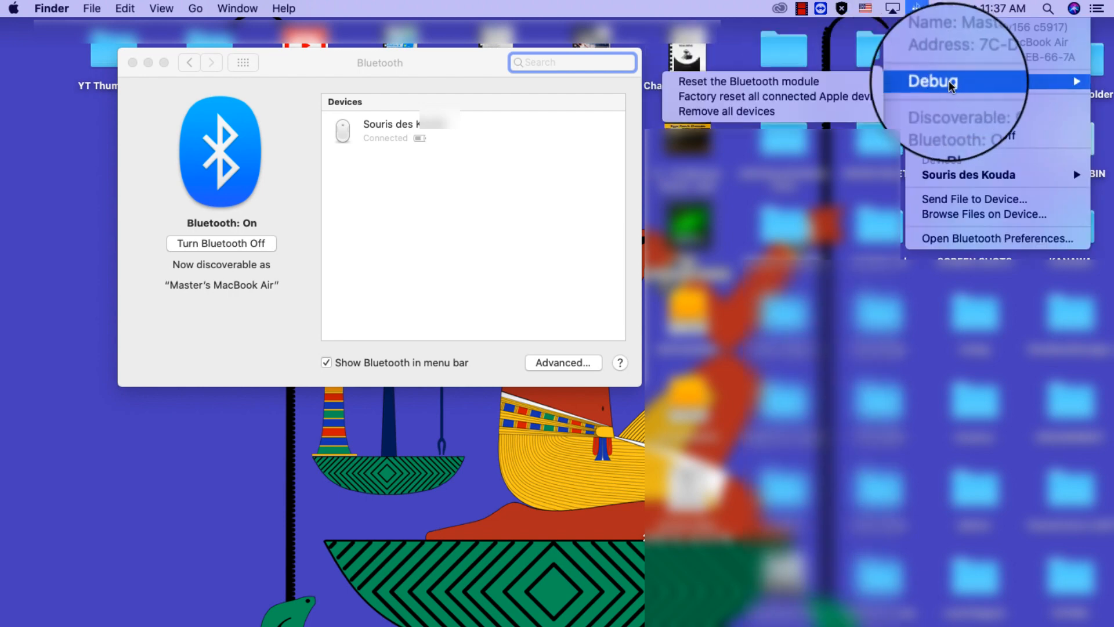
mouse_move(748, 81)
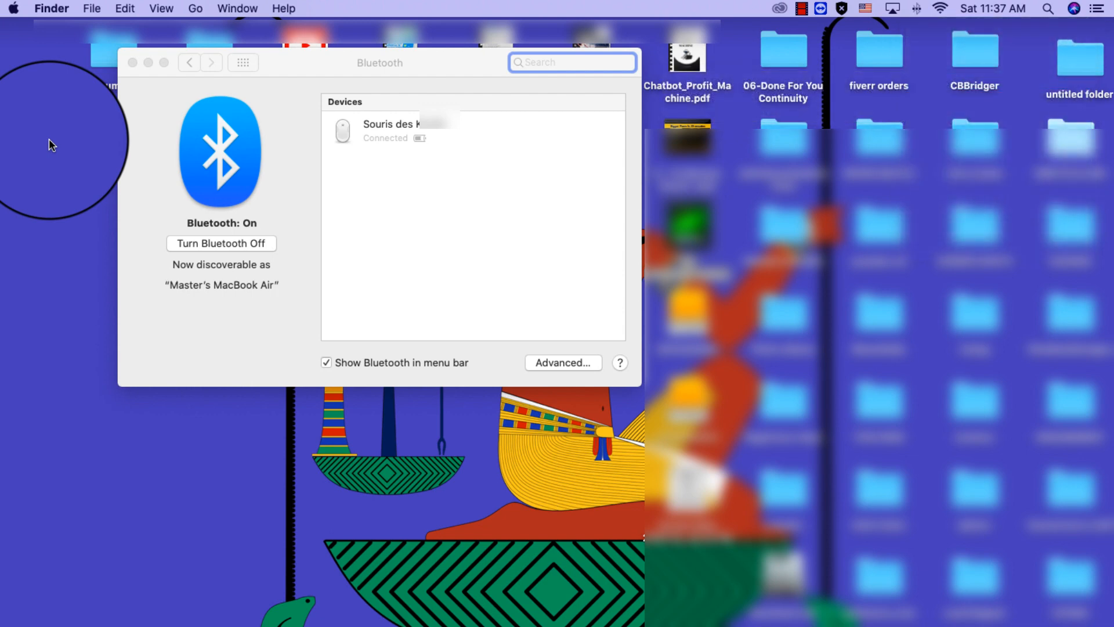
left_click(13, 8)
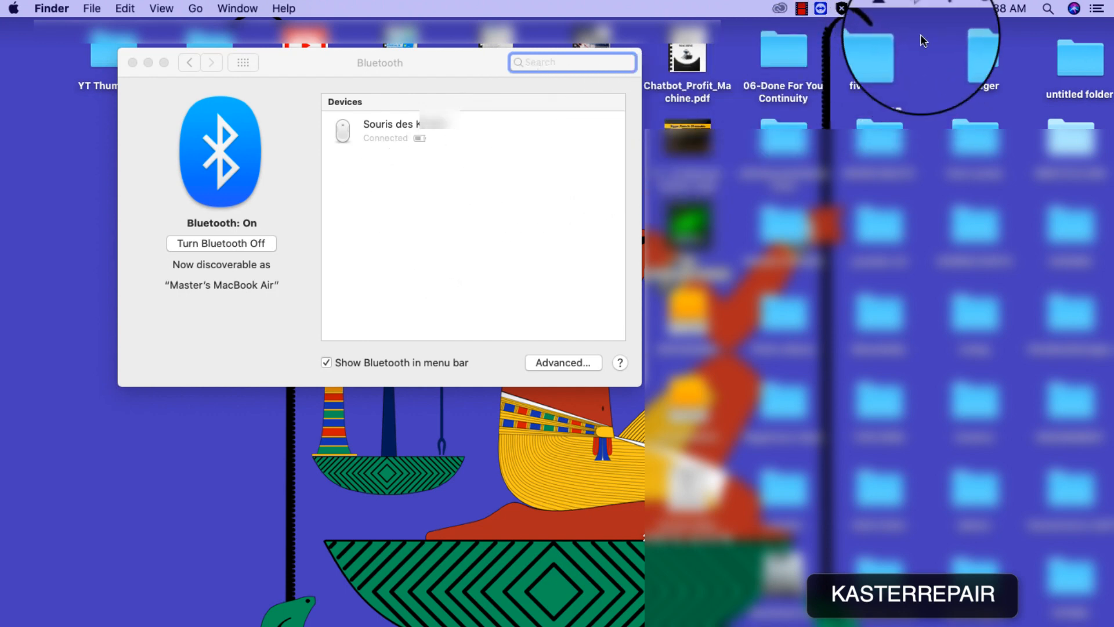
- Check the Bluetooth menu shows it on with the mouse connected, then close it
left_click(917, 8)
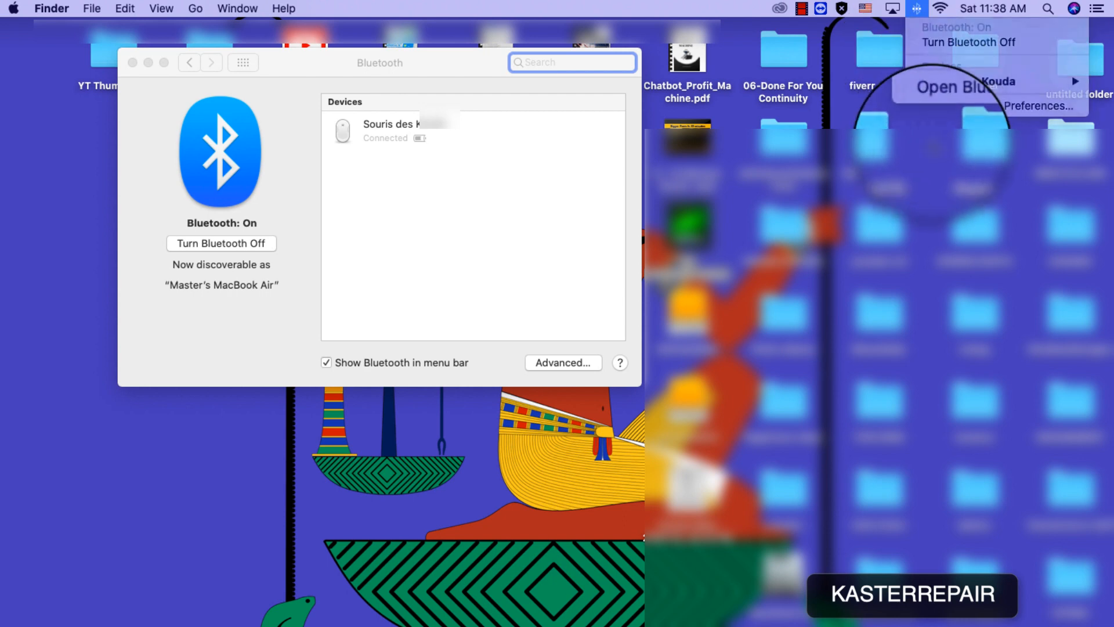
left_click(915, 8)
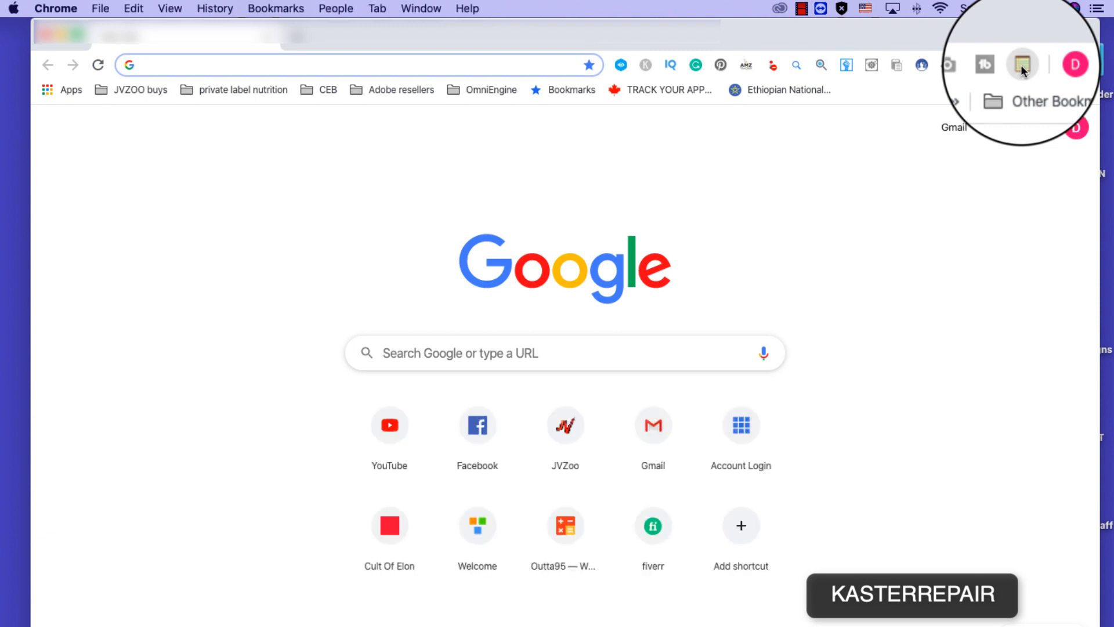
- Read the Apple Geeky Keyboard Shortcuts note in the Chrome notes extension, scrolling to its end
left_click(1021, 65)
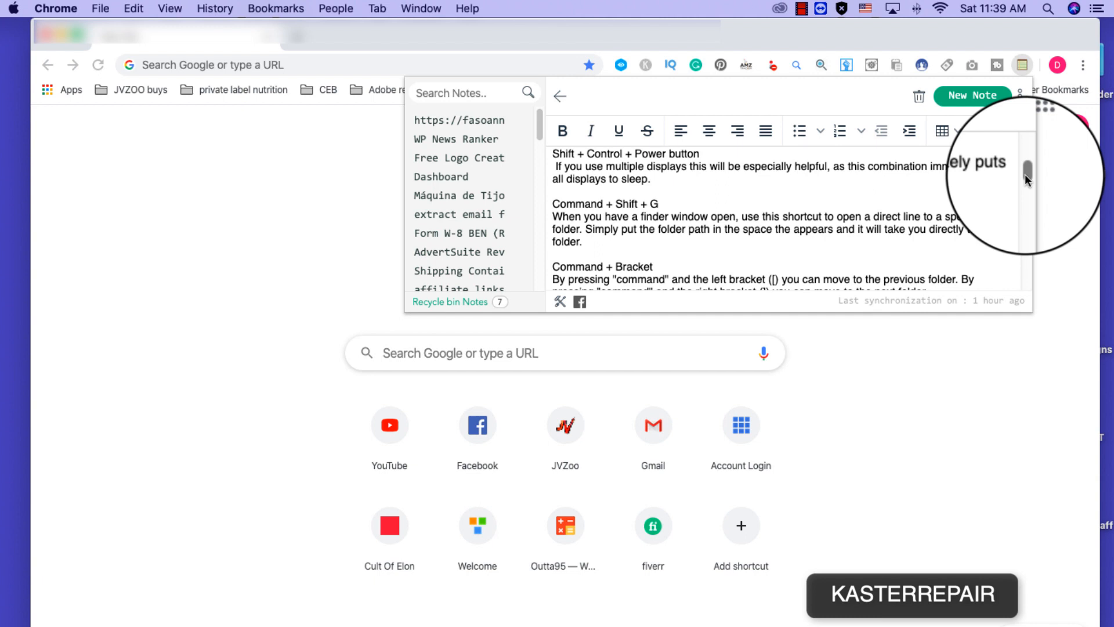
scroll("down", 3)
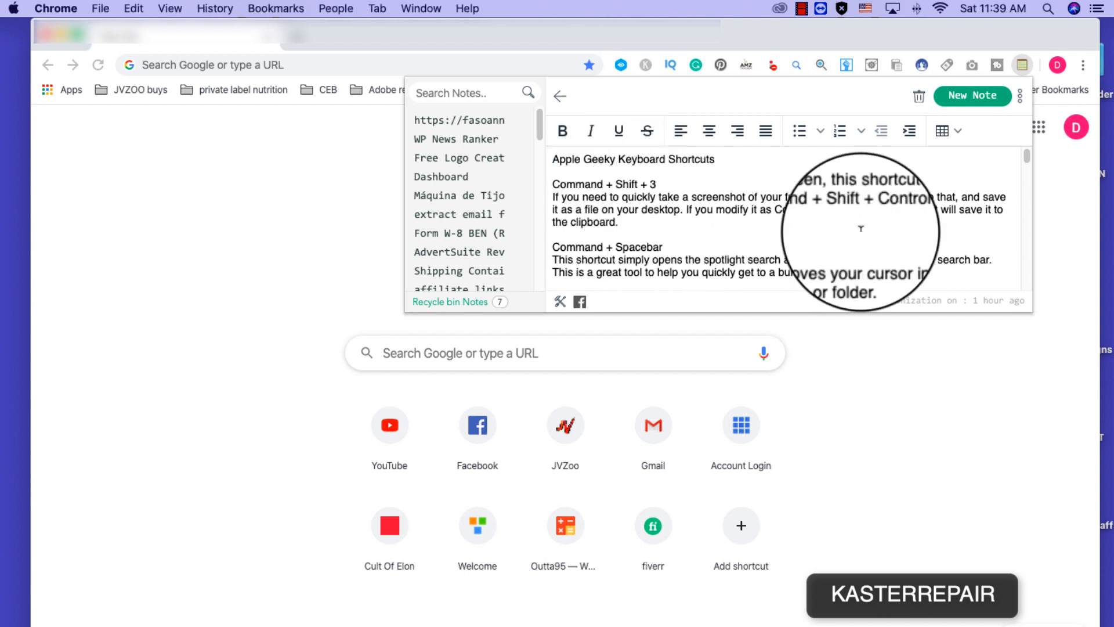
scroll("down", 3)
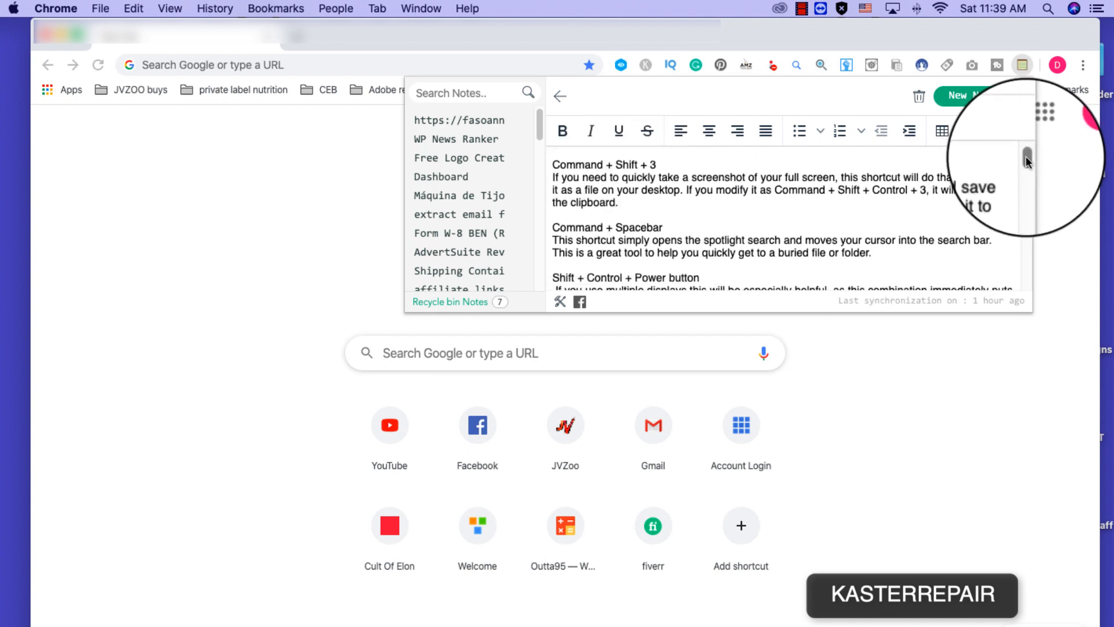
scroll("down", 3)
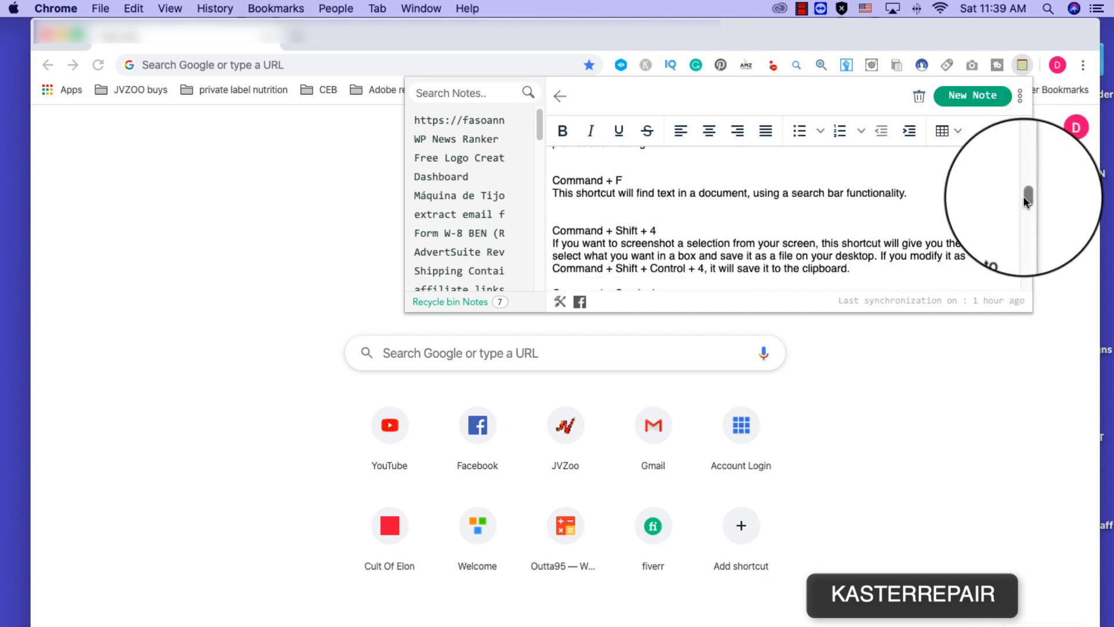
scroll("down", 3)
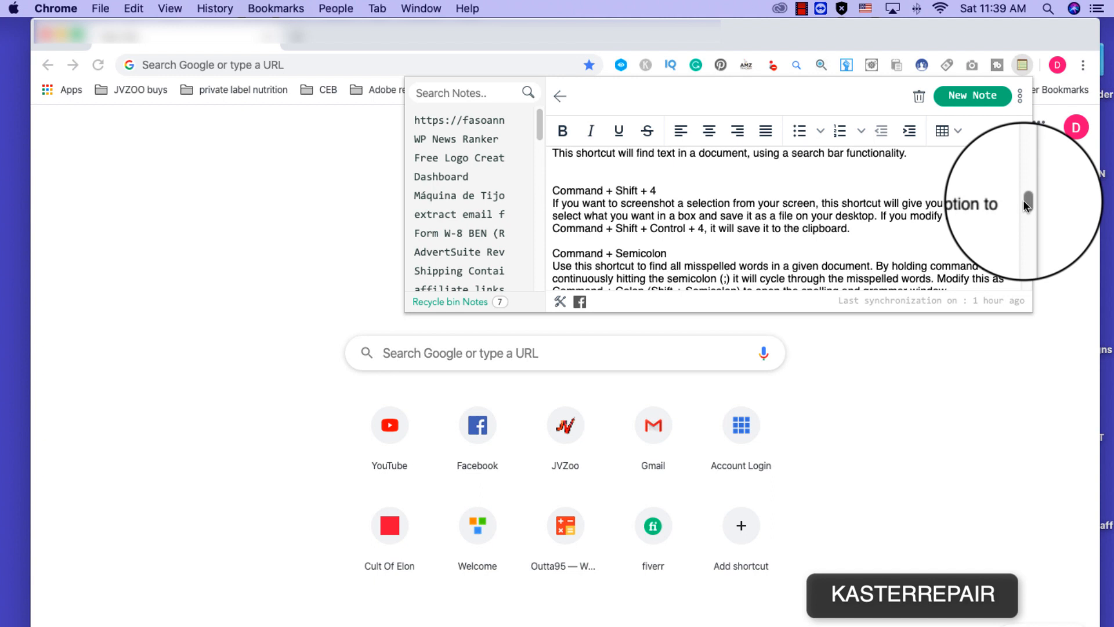
scroll("down", 3)
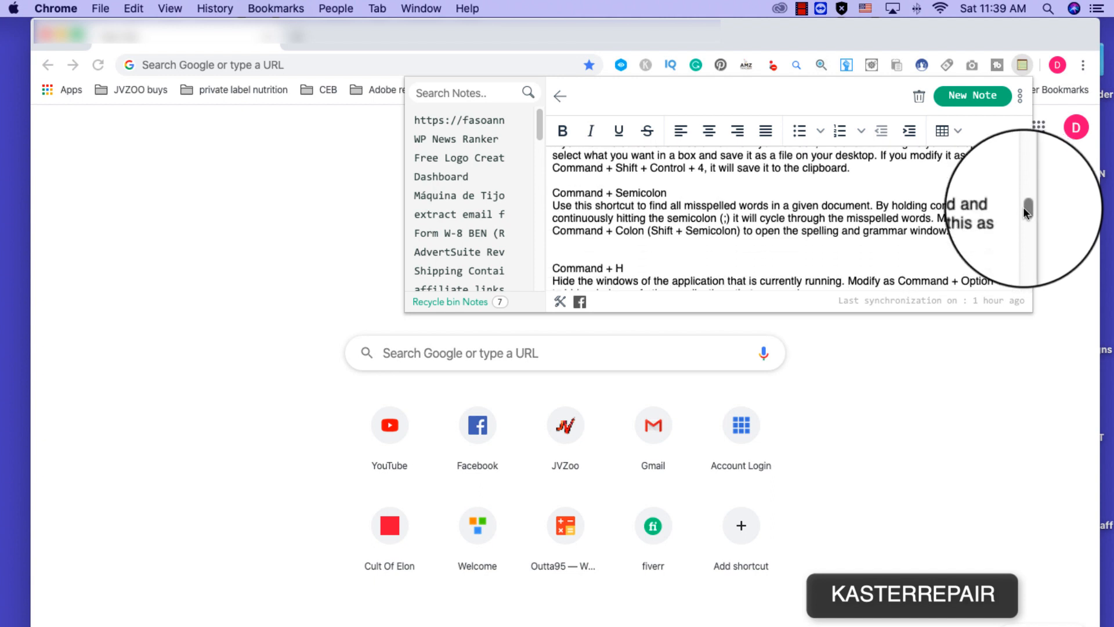
scroll("down", 3)
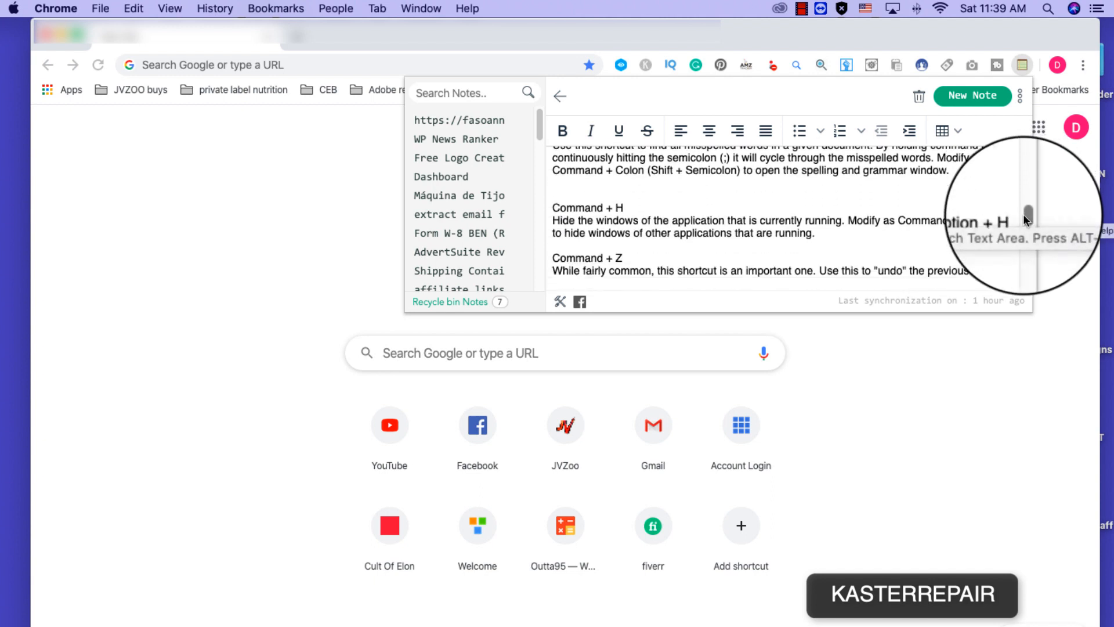
scroll("down", 3)
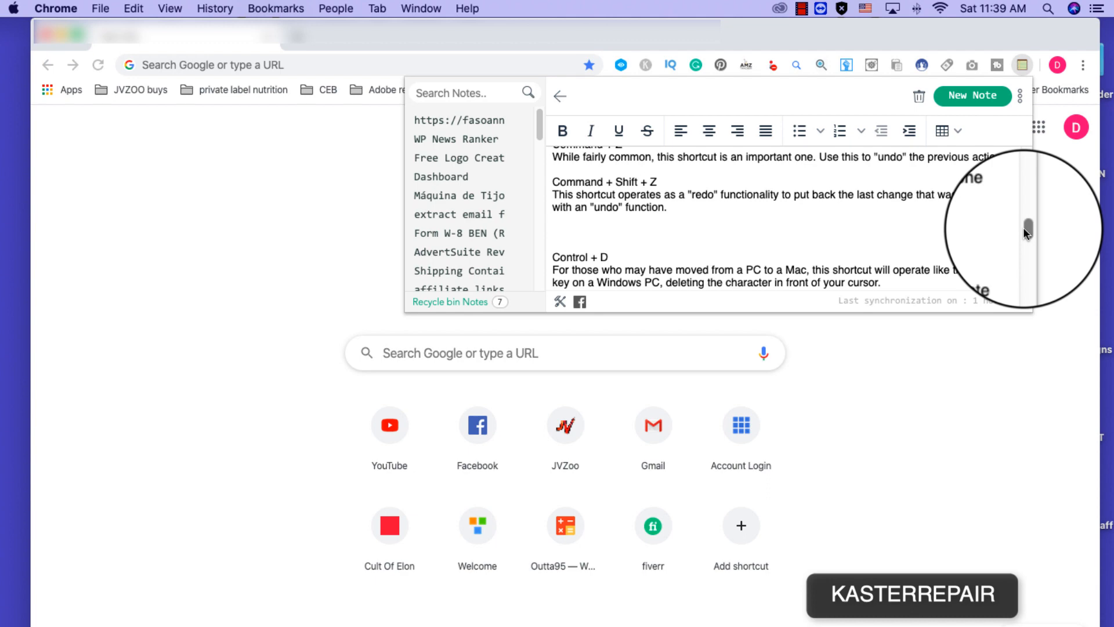
scroll("down", 3)
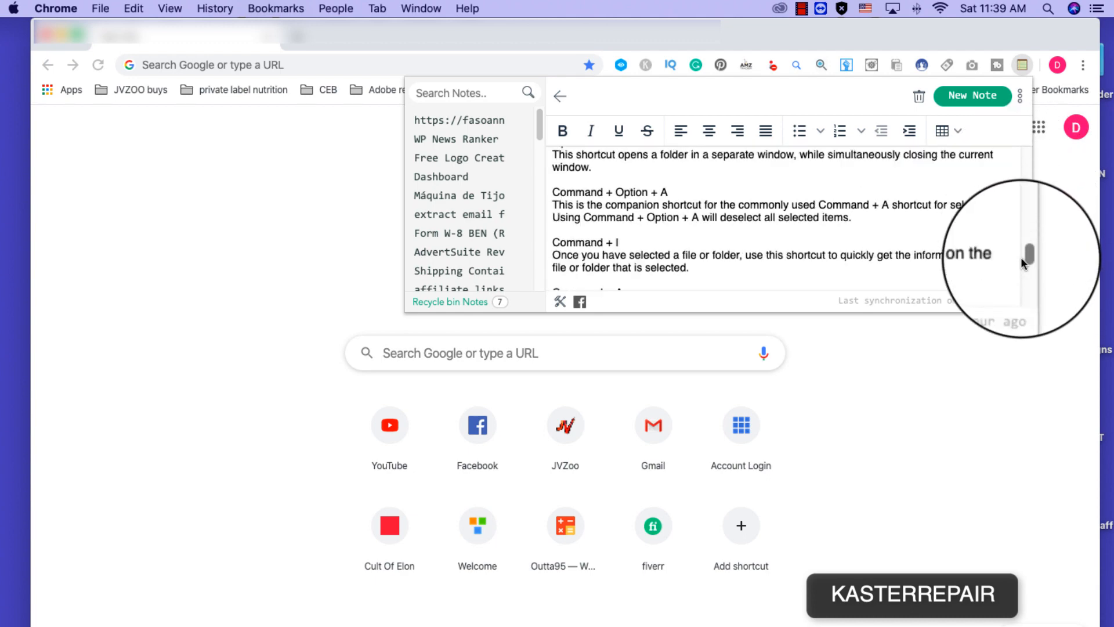
scroll("down", 3)
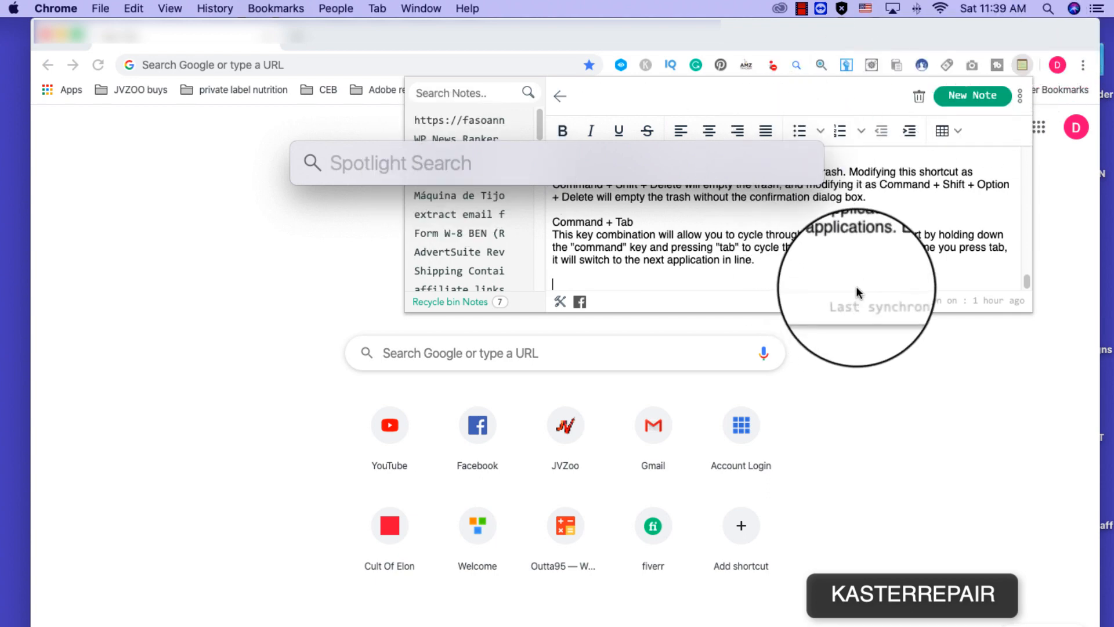
mouse_move(752, 274)
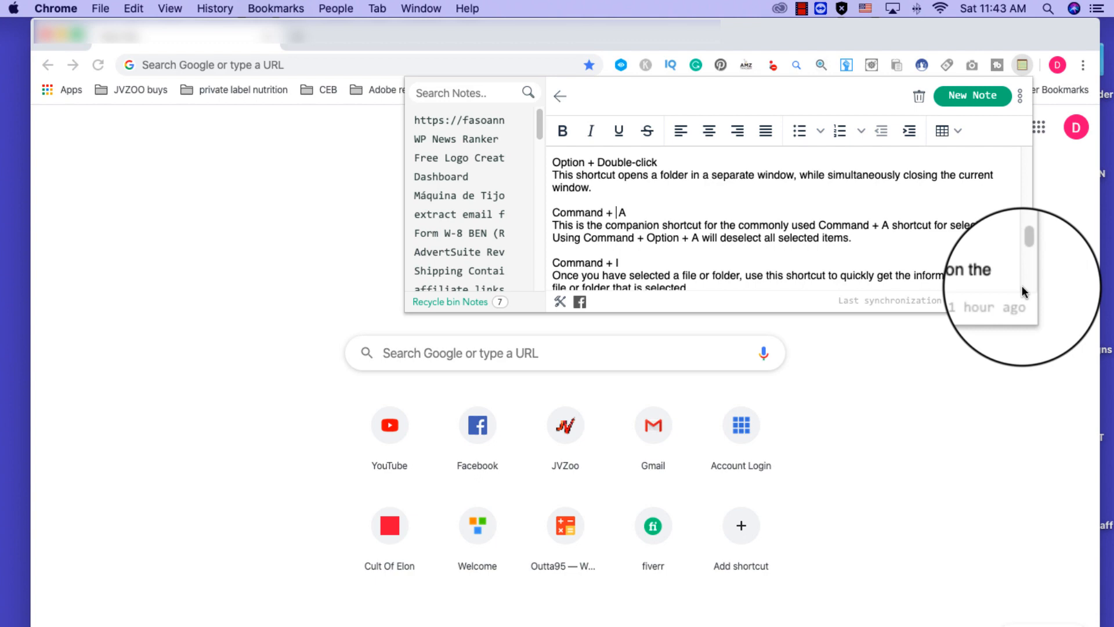
scroll("down", 3)
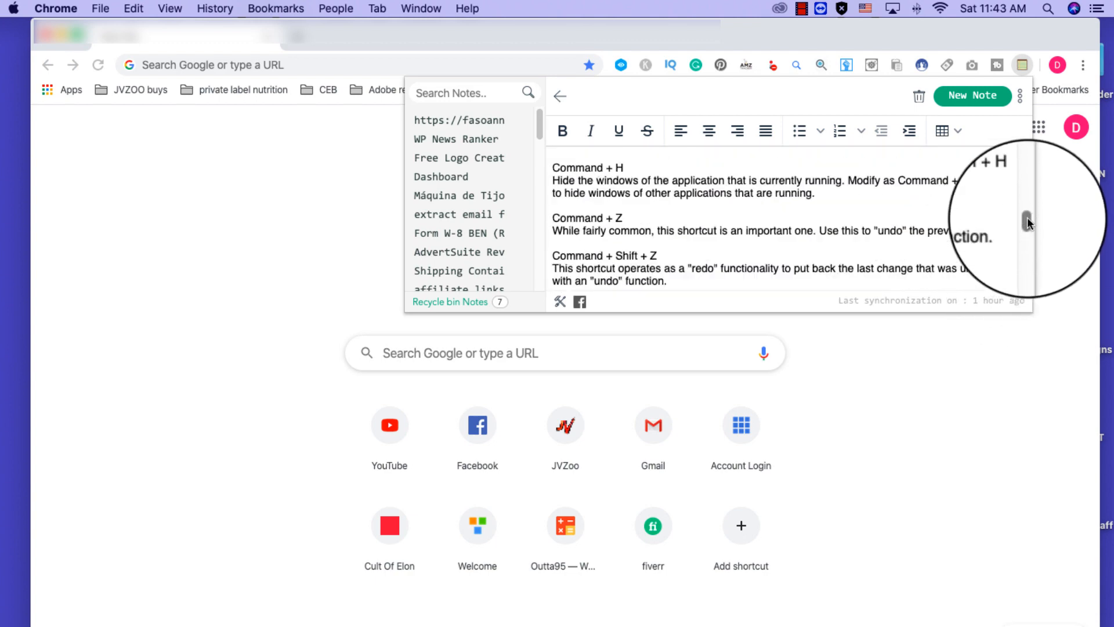
scroll("down", 3)
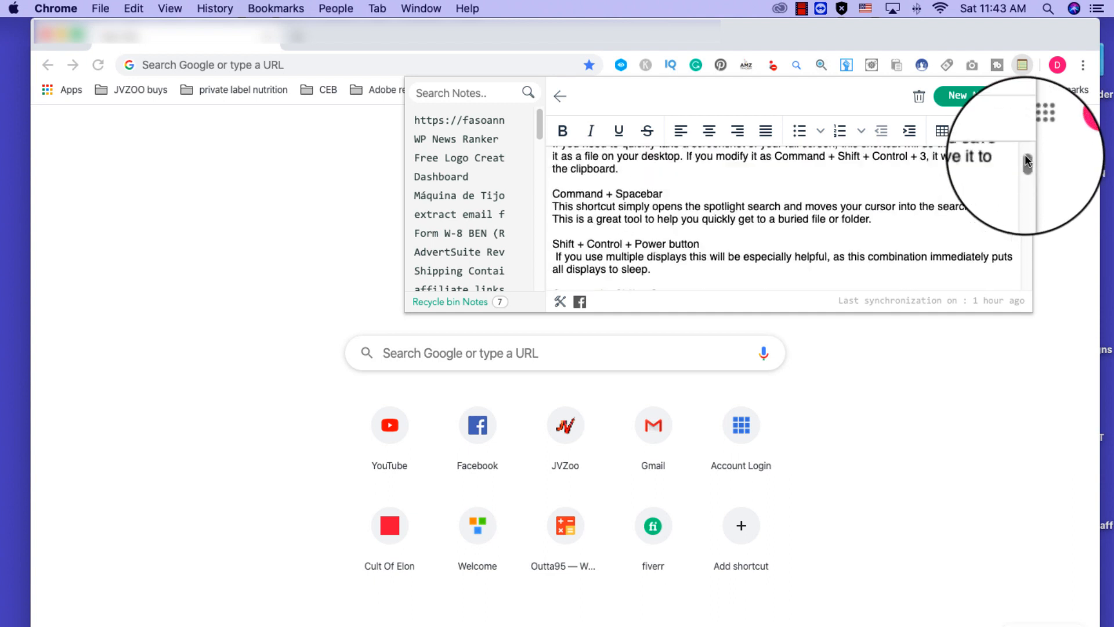